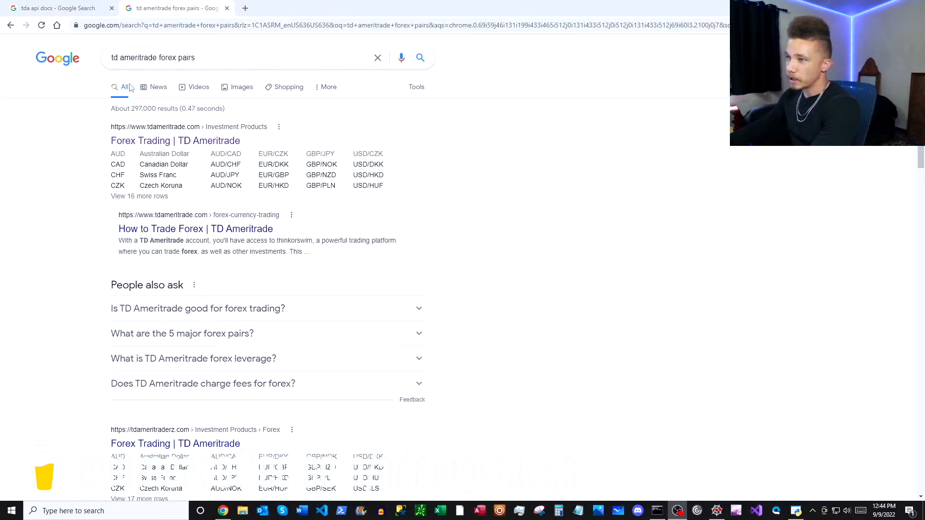
Step: Locate USD/JPY in TD Ameritrade's forex currency-pairs table, then return to the tda api docs results
left_click(176, 140)
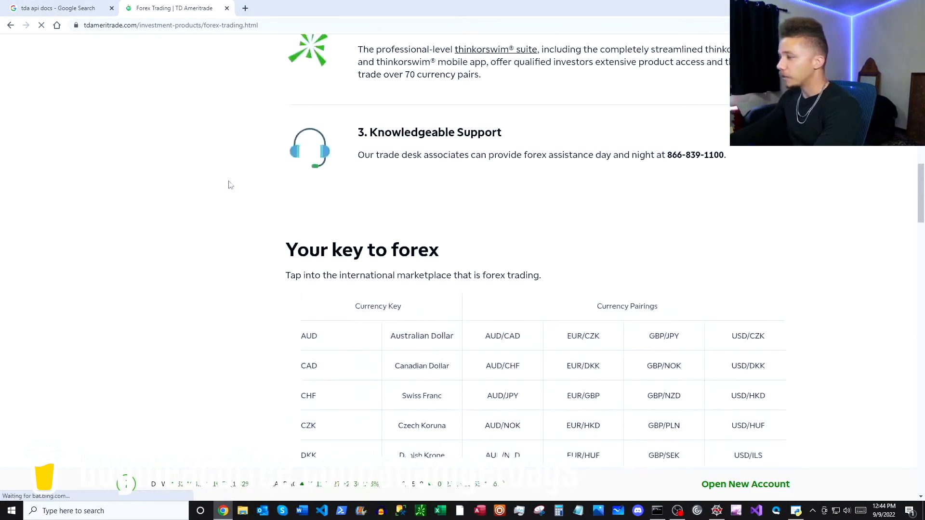
scroll("down", 3)
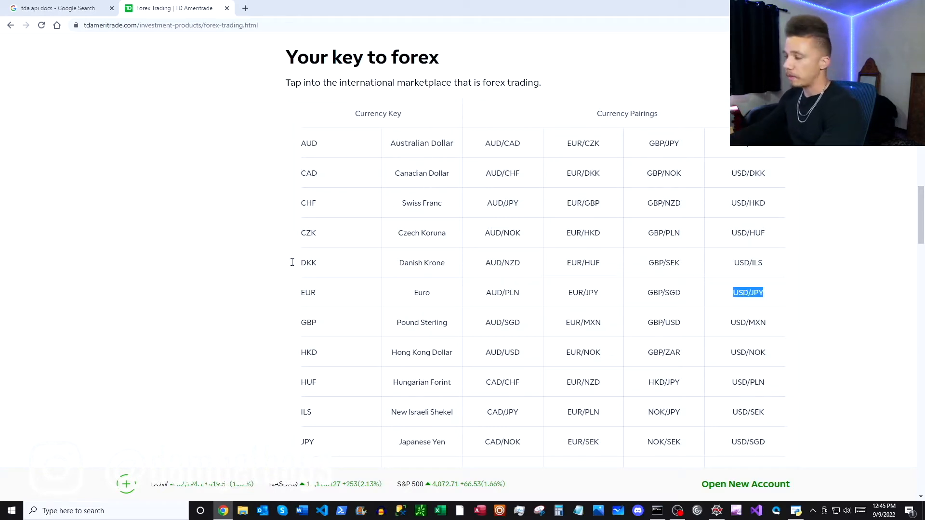
left_click(55, 8)
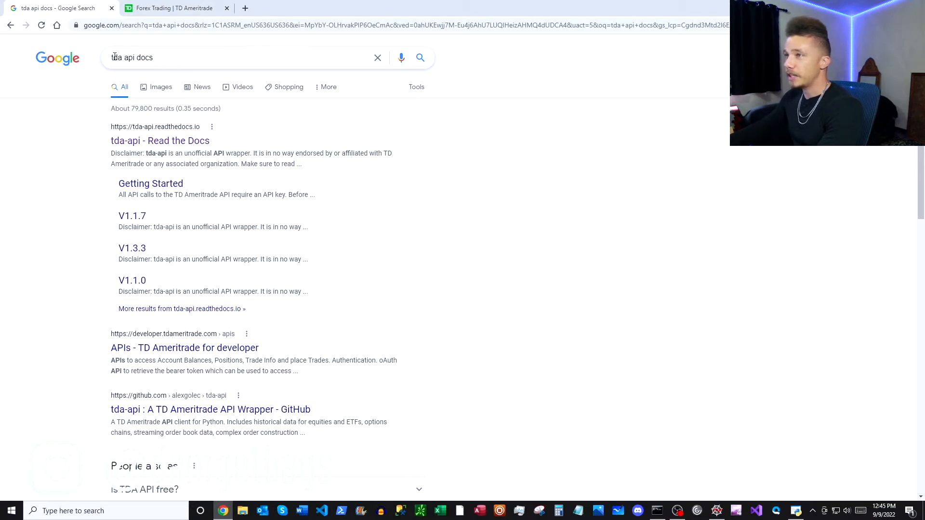
Step: Switch from Chrome to the streamingForexQuotesTDA.py script in Spyder
left_click(160, 140)
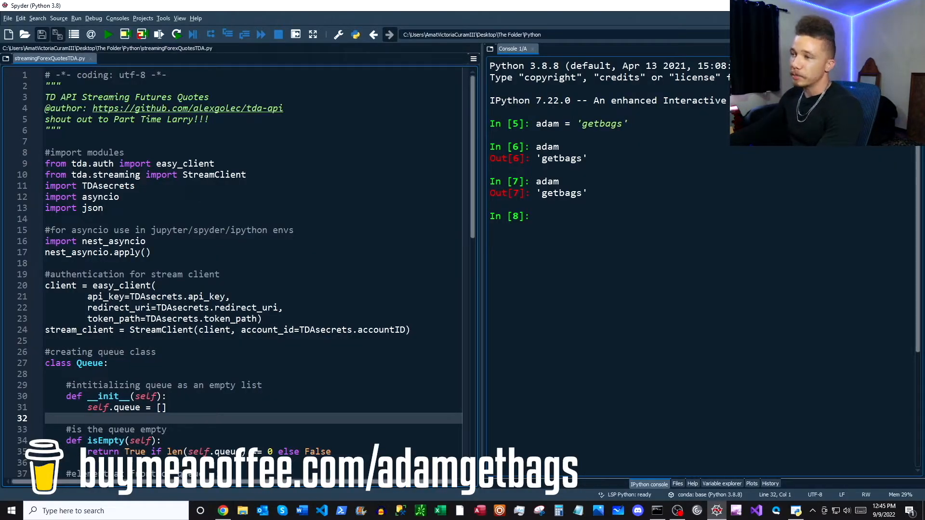
Step: Review the TDAsecrets import and nest_asyncio lines, then bring up the tda-api Streaming Client docs
left_click_drag(45, 163, 103, 209)
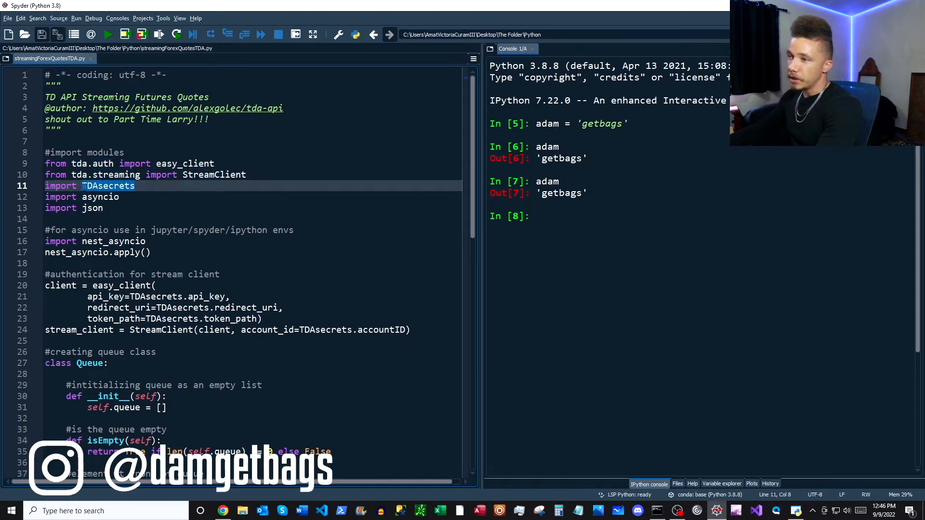
double_click(108, 185)
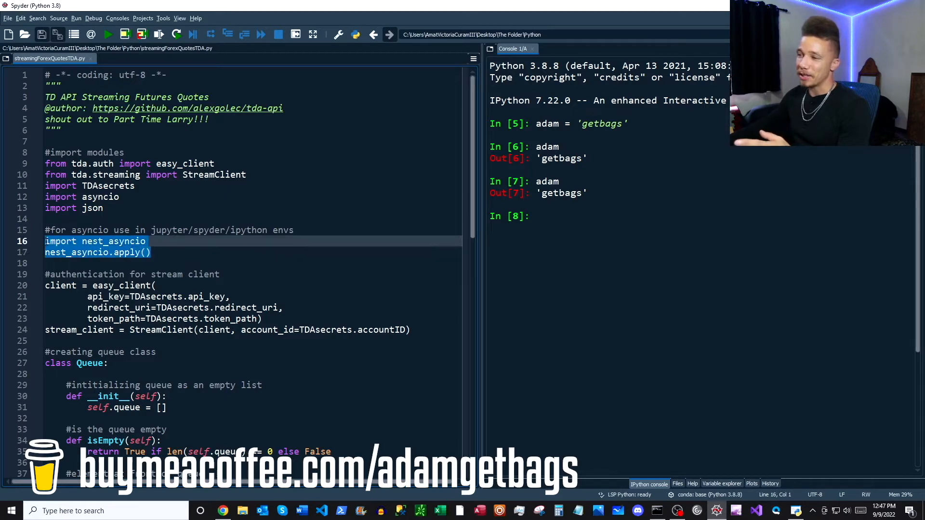
left_click(117, 197)
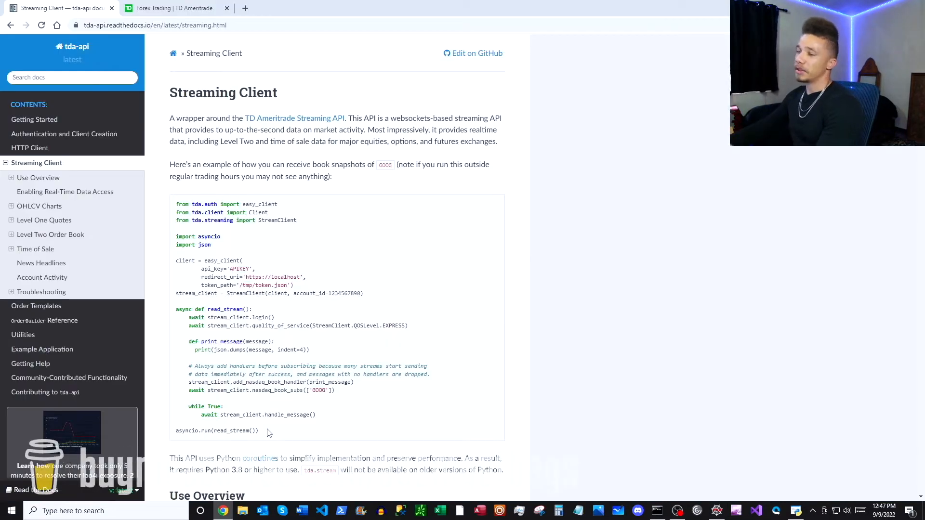
Step: Highlight the StreamClient creation line in the docs example before returning to Spyder
left_click_drag(176, 204, 258, 431)
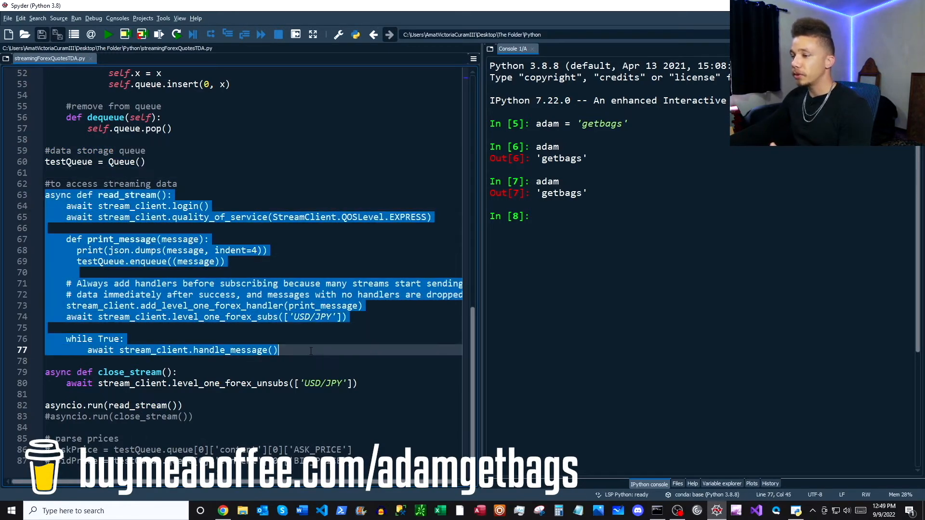
left_click(311, 350)
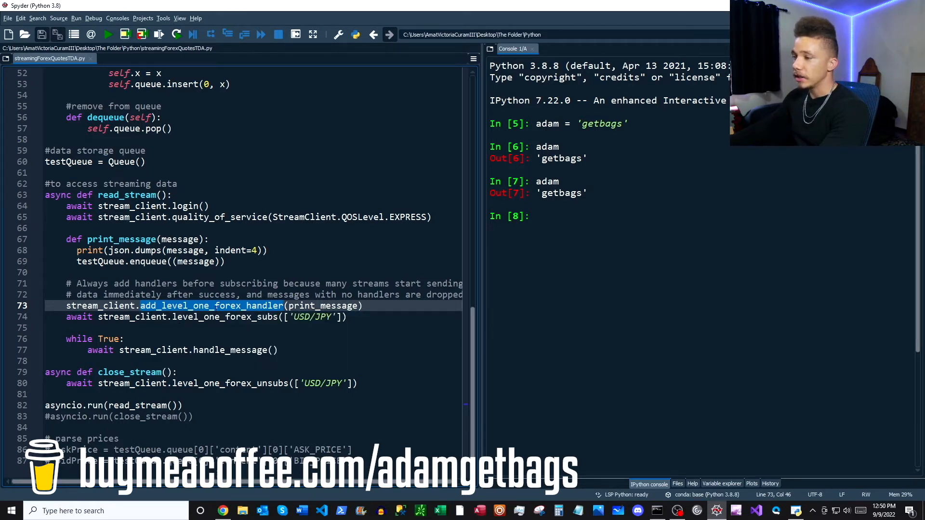
Step: Consult the docs' Forex Quotes section on level one forex subscribe and handlers, then return to the script
key("alt+tab")
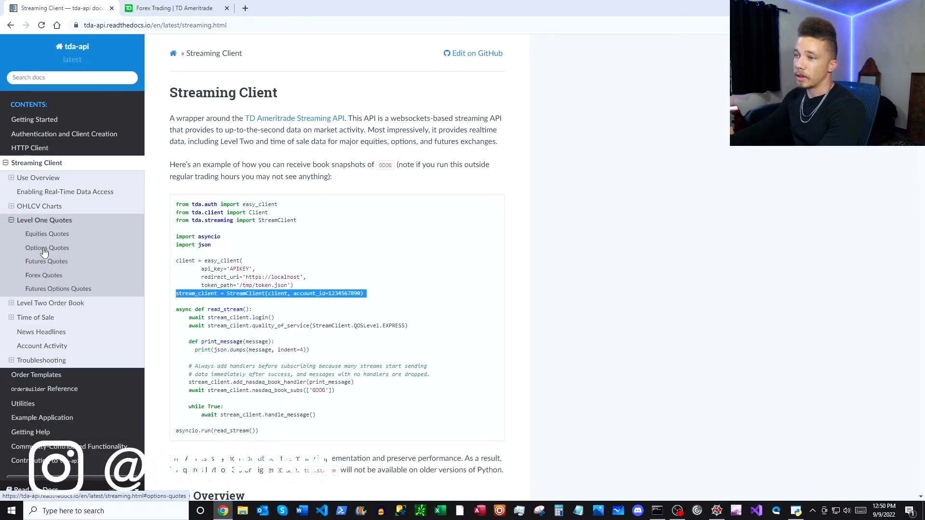
left_click(43, 275)
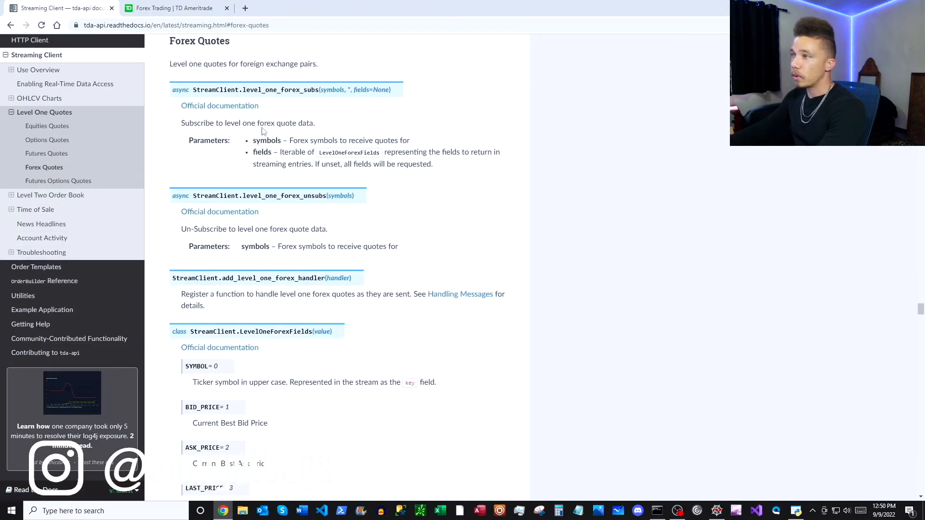
mouse_move(249, 277)
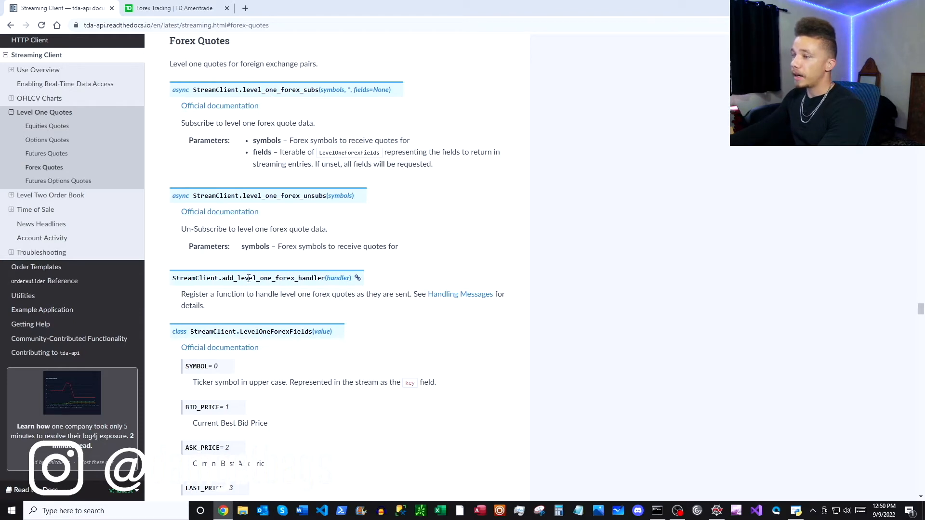
key("alt+tab")
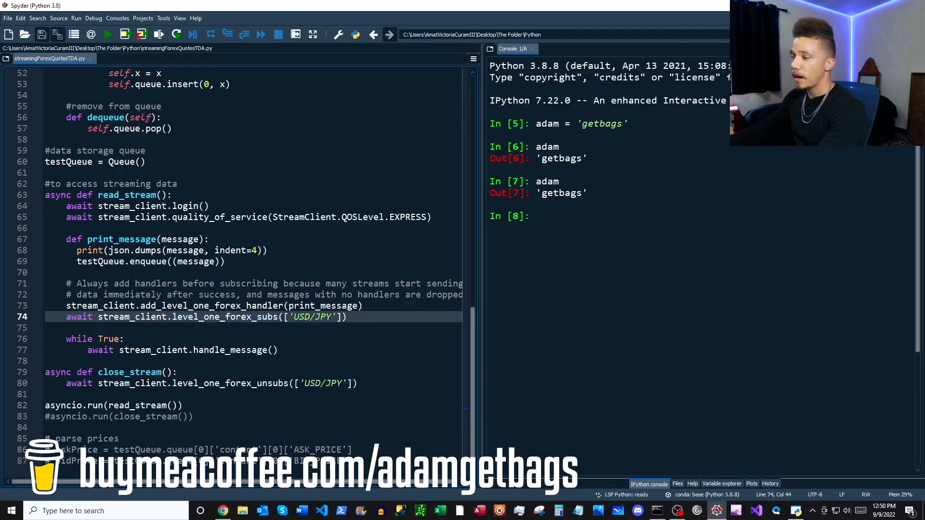
double_click(225, 317)
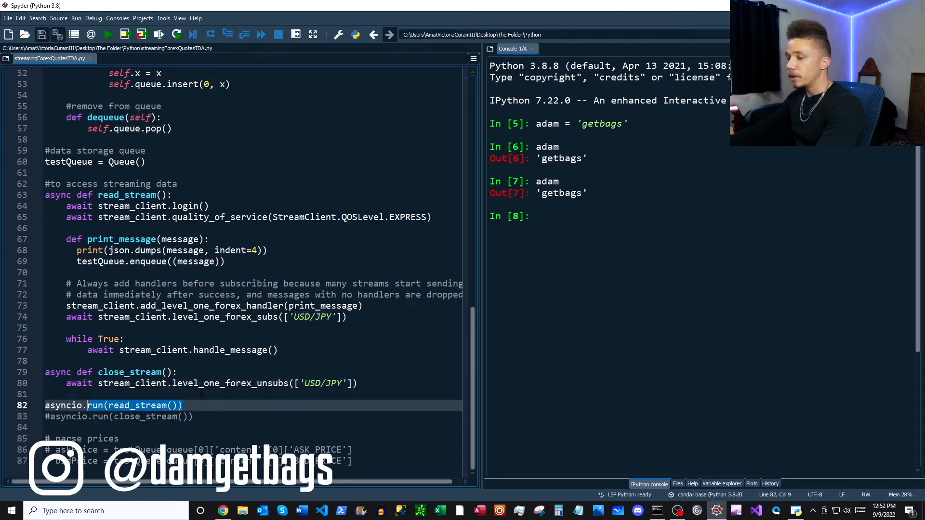
Step: Run asyncio.run(read_stream()) to stream live USD/JPY quotes, then interrupt the stream
left_click(108, 35)
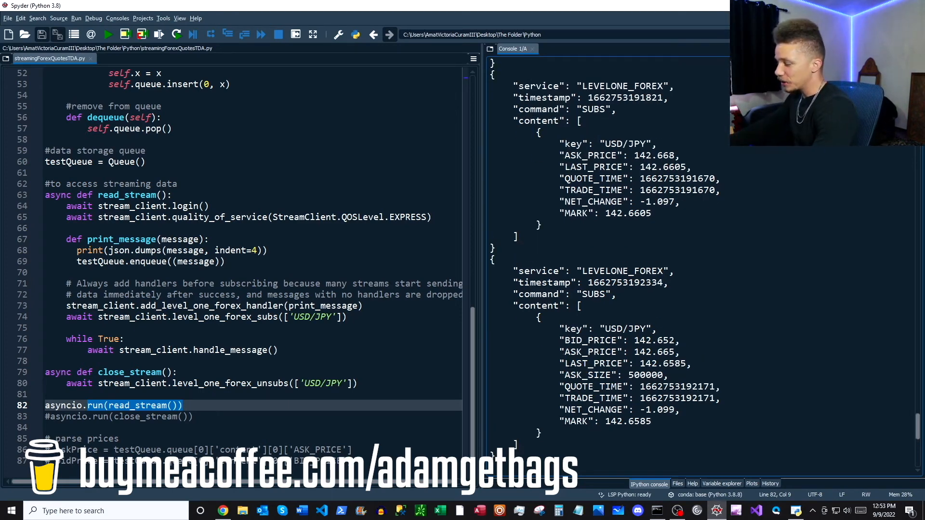
key("ctrl+c")
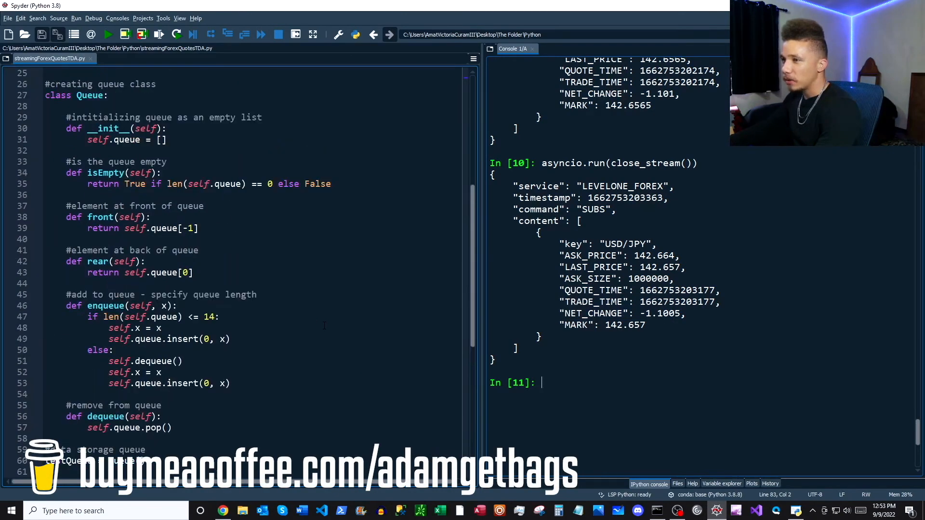
Step: Print testQueue.queue and extract bidPrice 142.65 from queue[2]['content'][0]['BID_PRICE']
type("test")
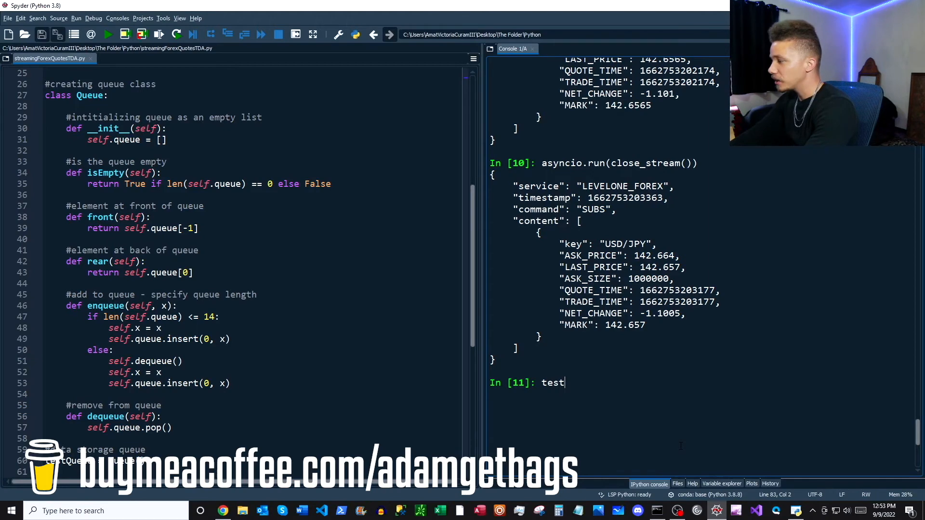
type("Queue.queue")
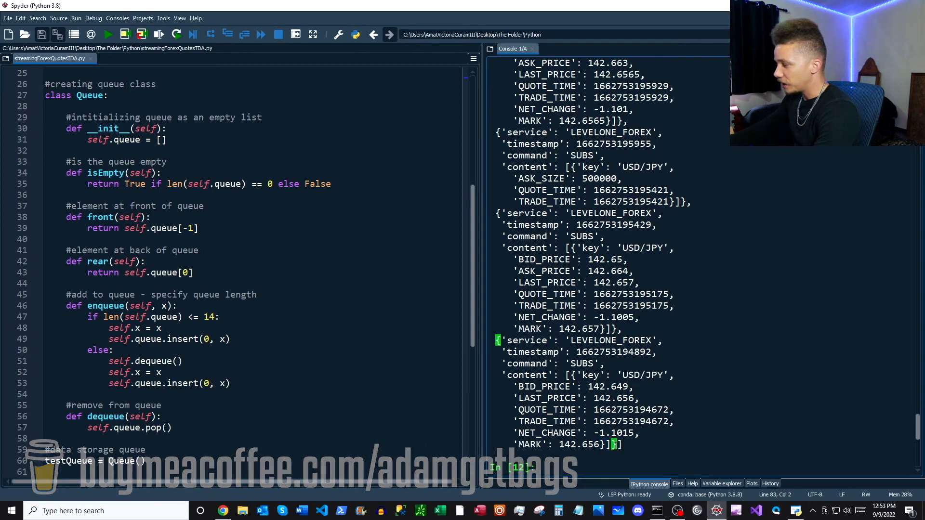
double_click(527, 386)
type("bidPrice")
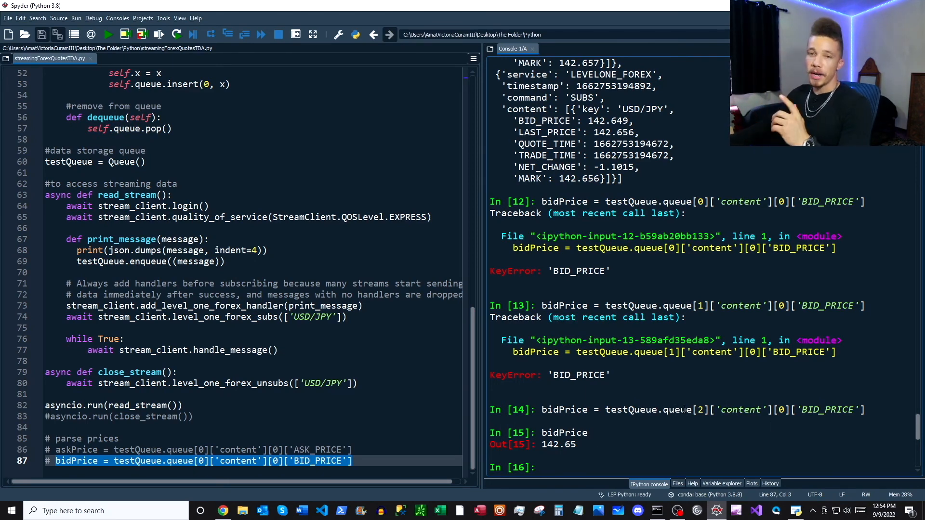
double_click(700, 409)
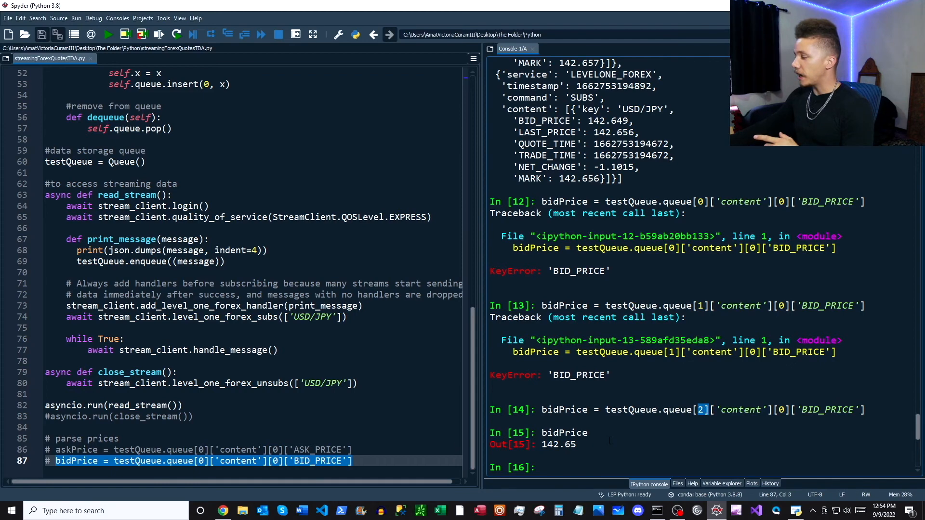